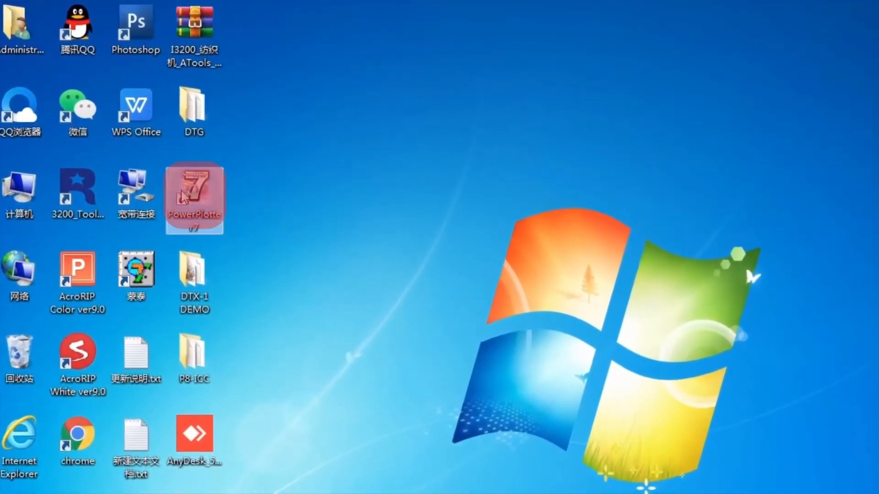
- Start Sublistar_Rip from the PowerPlotter 7 desktop shortcut
double_click(193, 196)
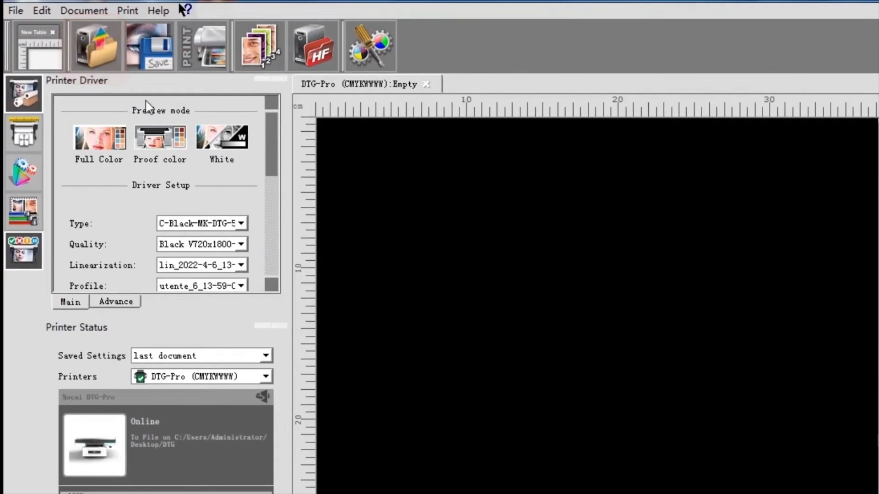
- Import test.png from the DTX-1 DEMO folder with Open Image
click(96, 46)
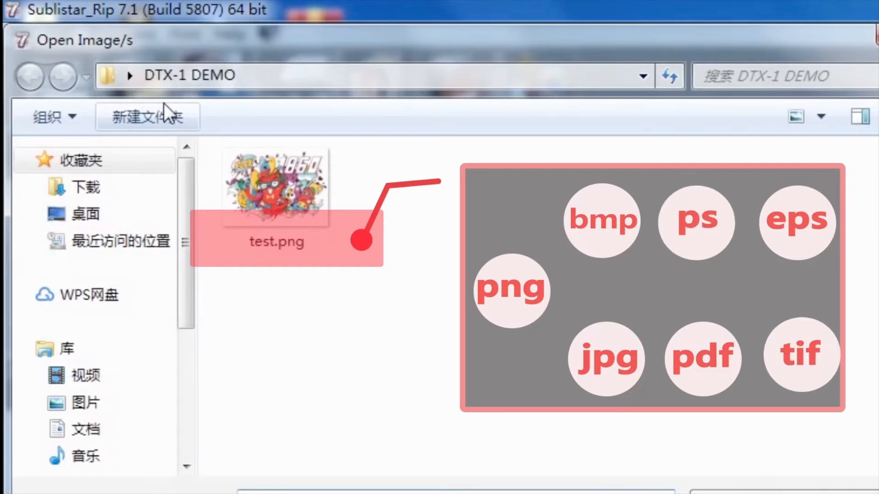
double_click(276, 184)
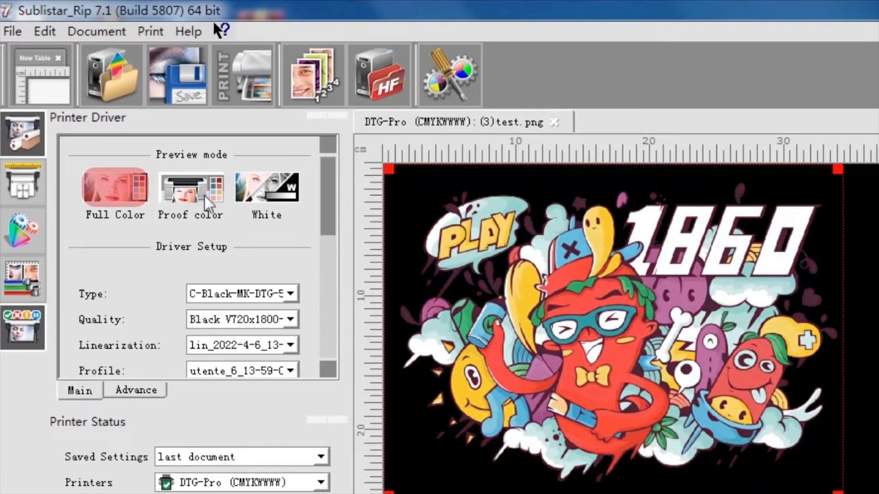
- Review the driver settings and the custom 37.00 × 42.03 cm table page
click(190, 187)
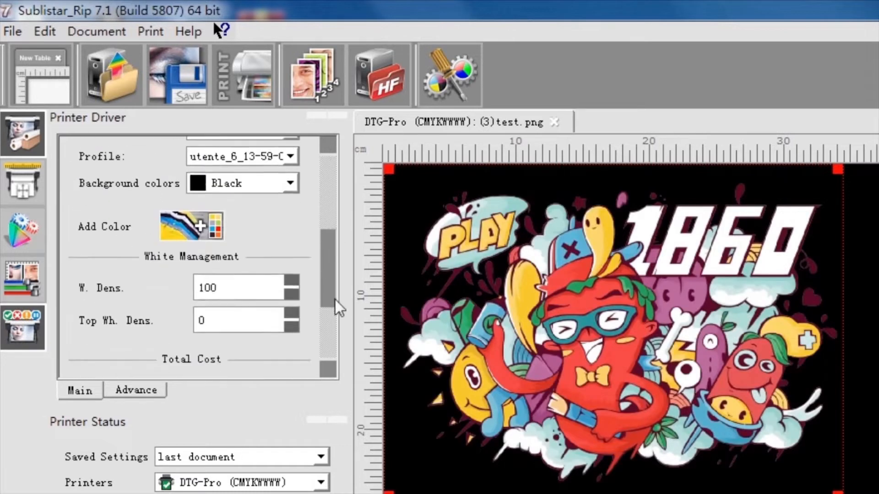
scroll(down, 3)
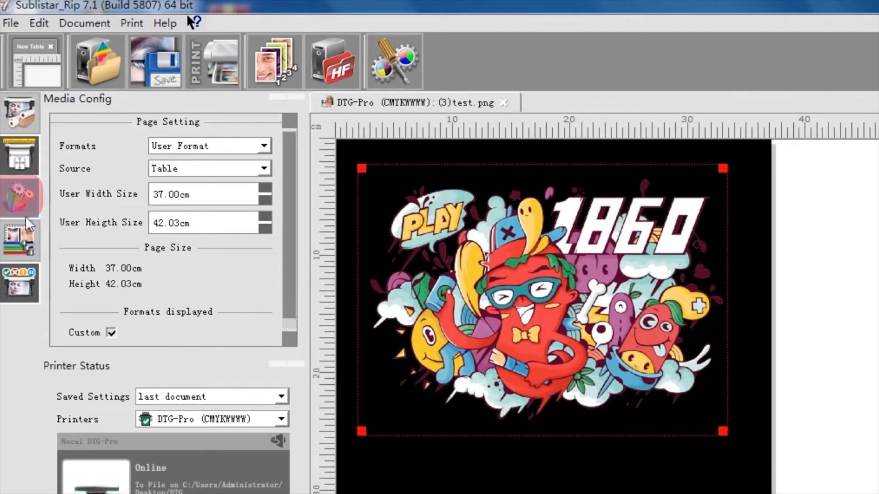
- Check Standard rendering, Full Color preview, and the sRGB and ISO Coated v2 input profiles
click(20, 196)
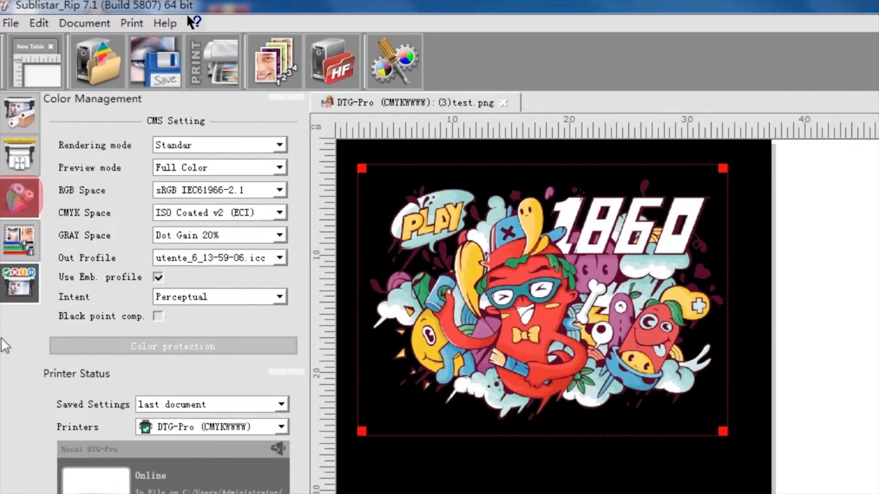
click(218, 145)
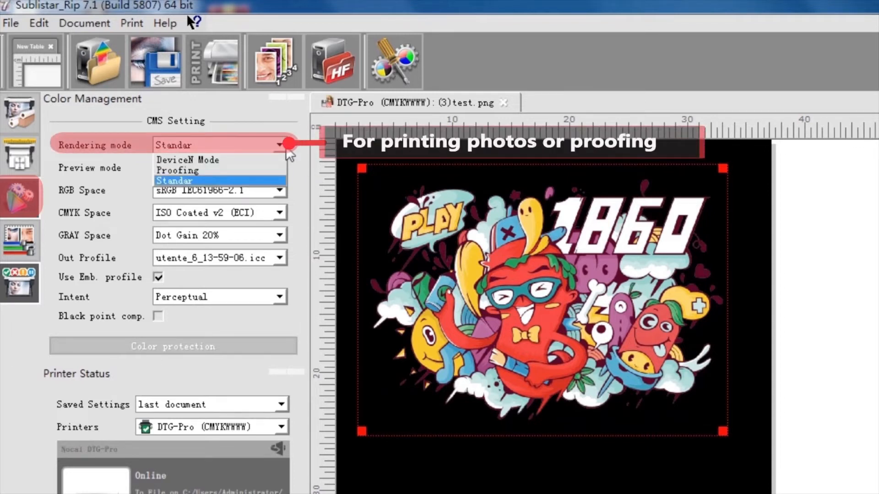
click(173, 179)
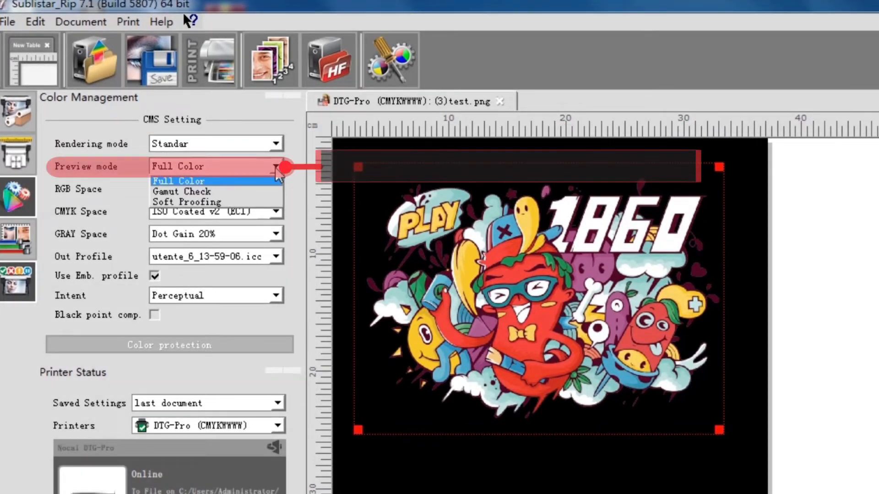
click(178, 181)
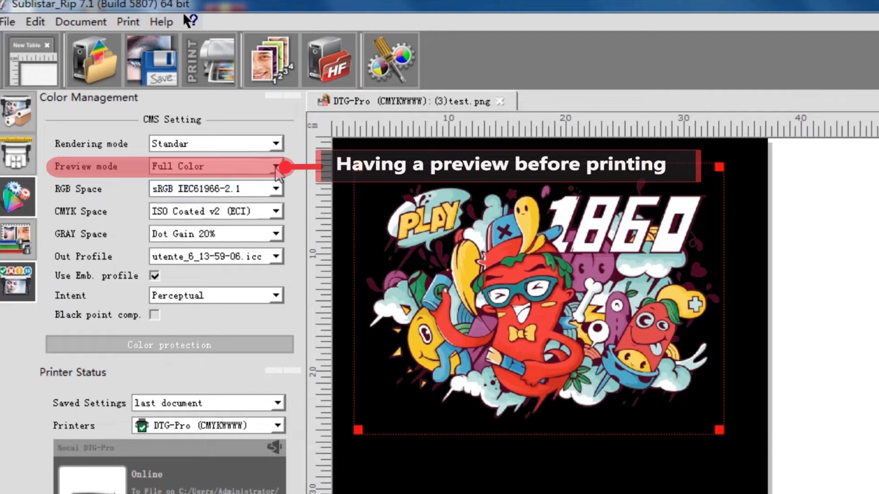
mouse_move(280, 193)
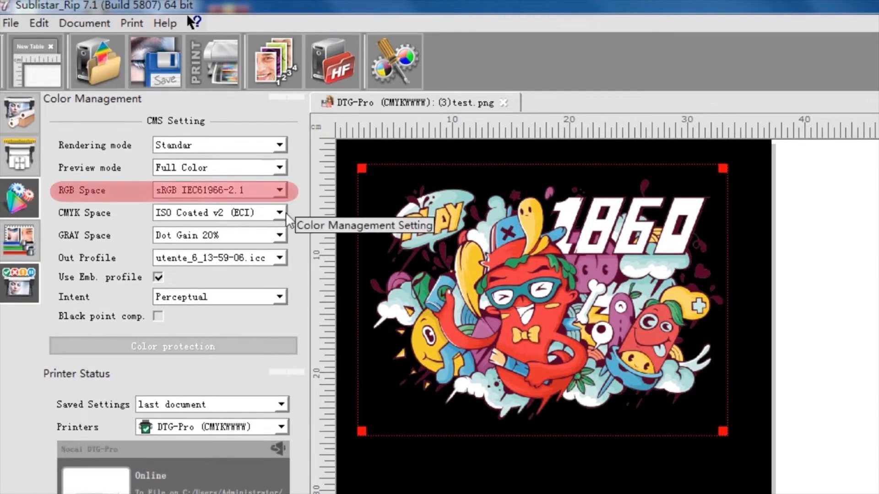
click(279, 191)
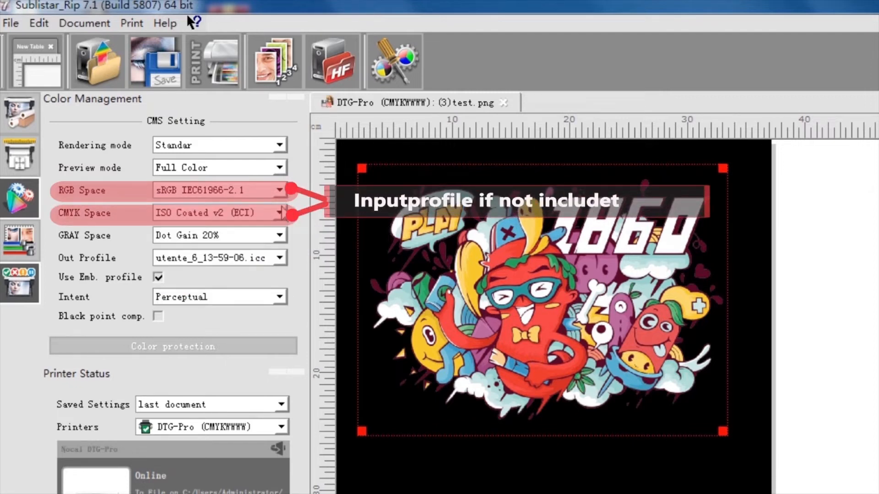
click(278, 213)
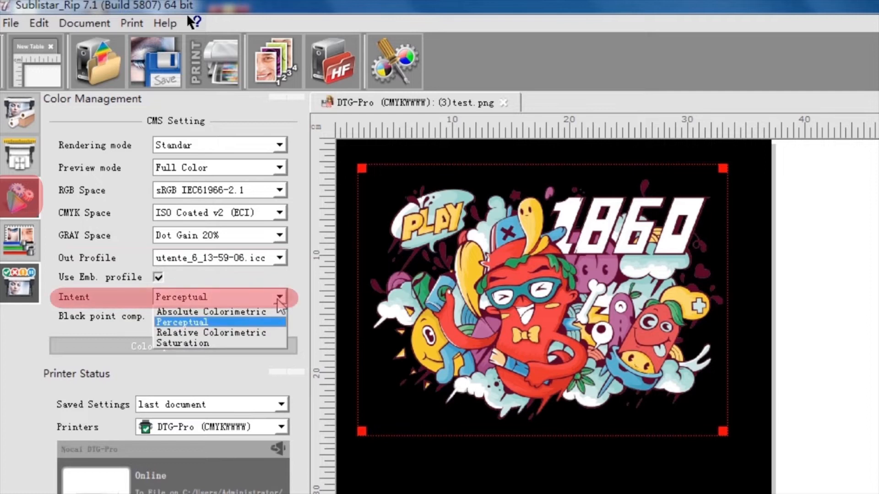
- Keep Perceptual intent and view output colour correction with brightness, contrast and balance at zero
click(182, 322)
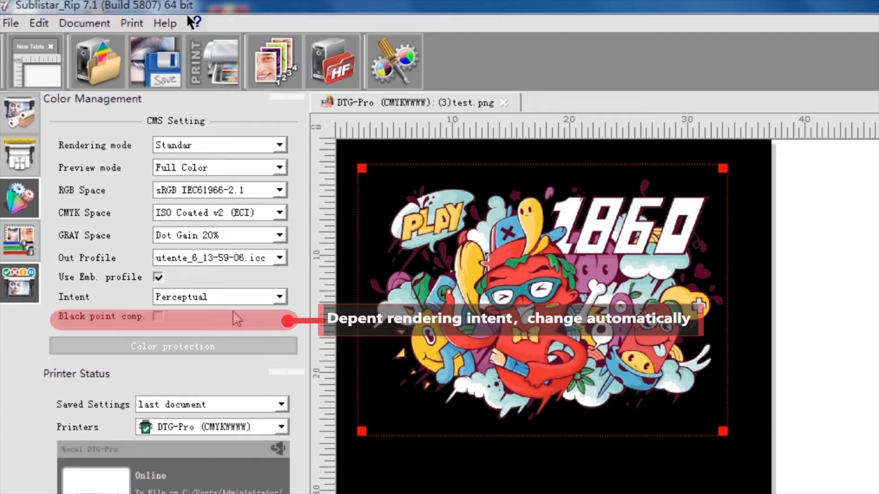
click(96, 60)
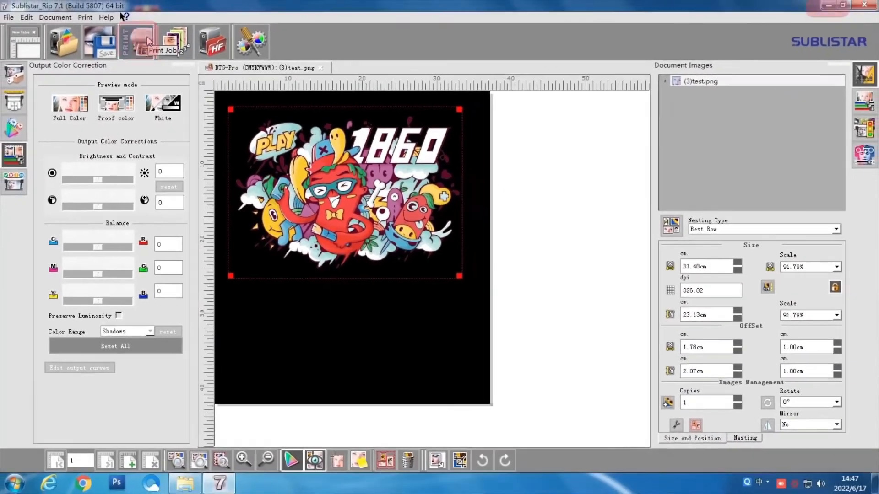
- Export the print job and select JOBID 15_0_ (3)test.prn from DTX-1 DEMO
click(130, 41)
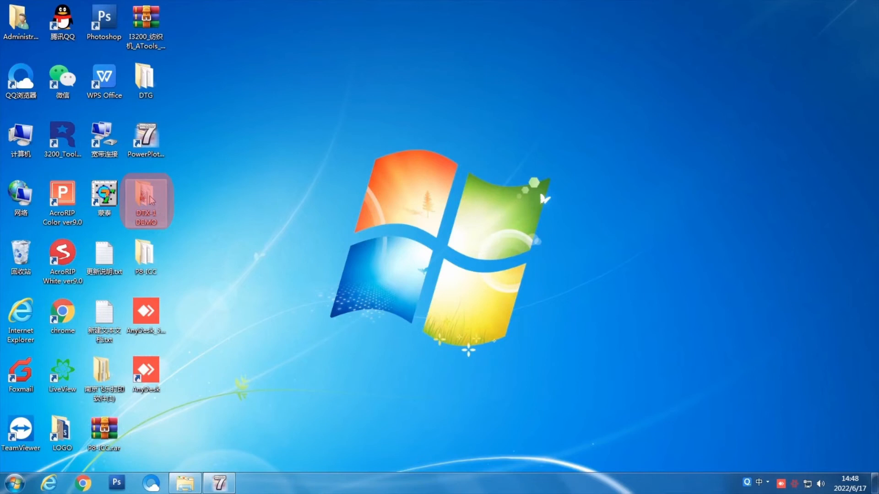
double_click(146, 201)
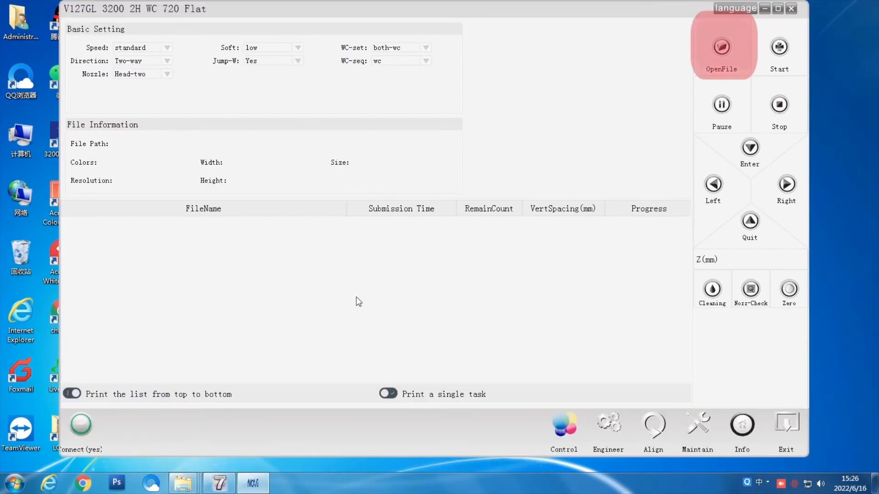
click(722, 47)
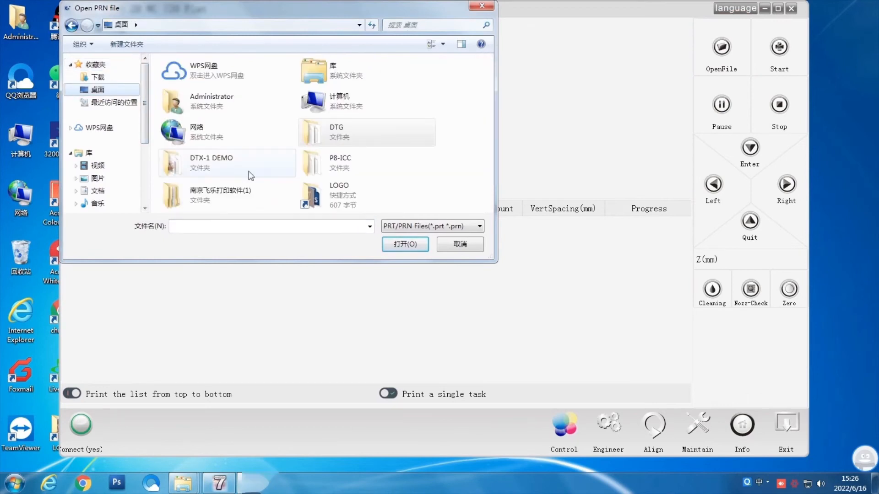
double_click(227, 163)
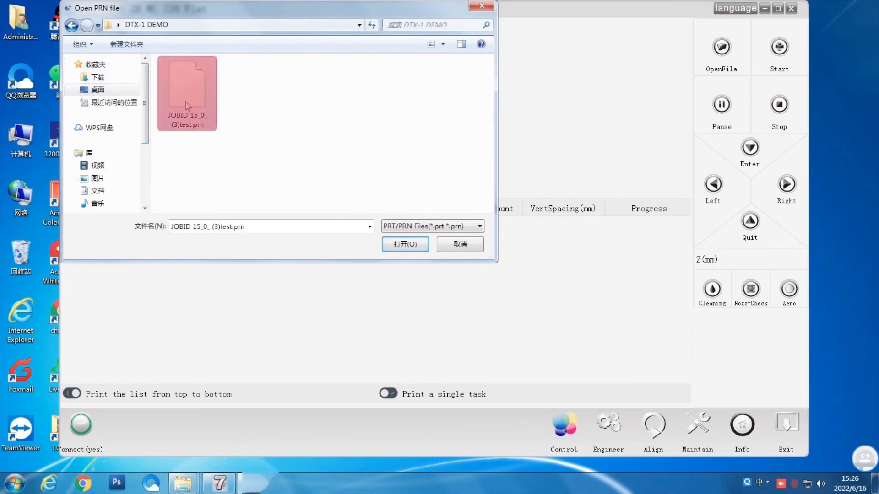
click(404, 244)
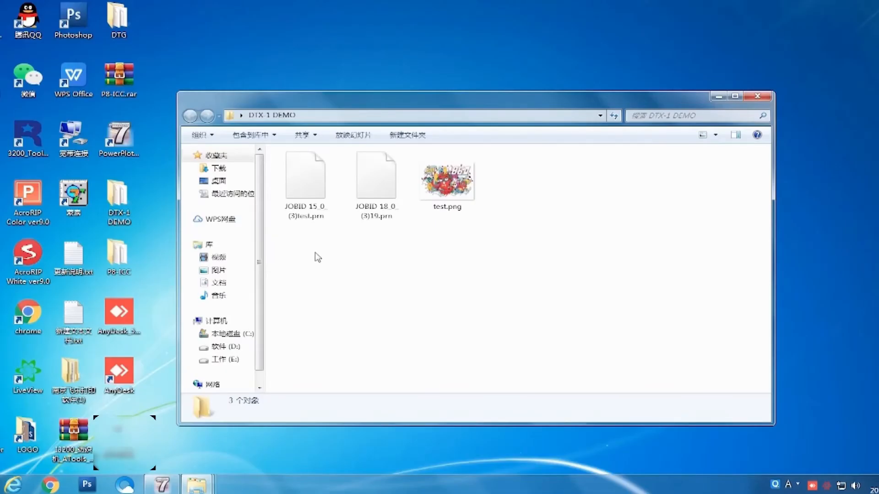
- Load JOBID 18_0_ (3)19.prn into the print control queue with its 314.7 × 311.7 mm preview
click(376, 176)
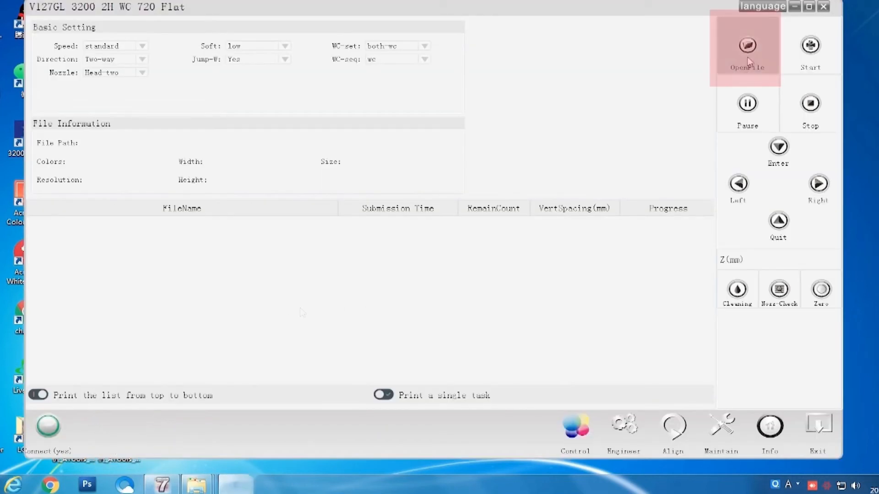
click(747, 50)
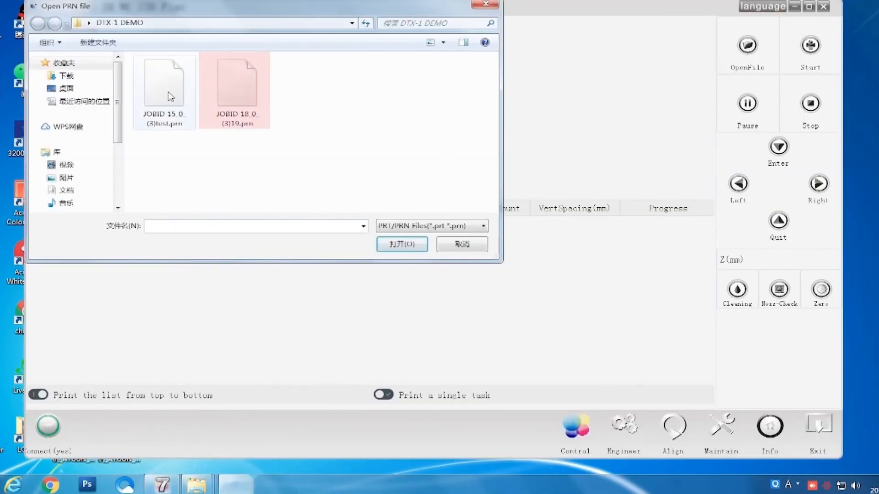
click(401, 244)
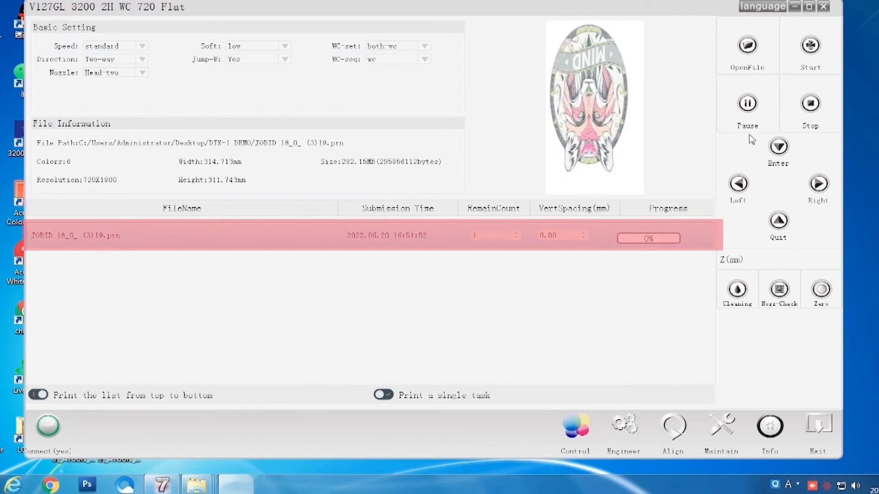